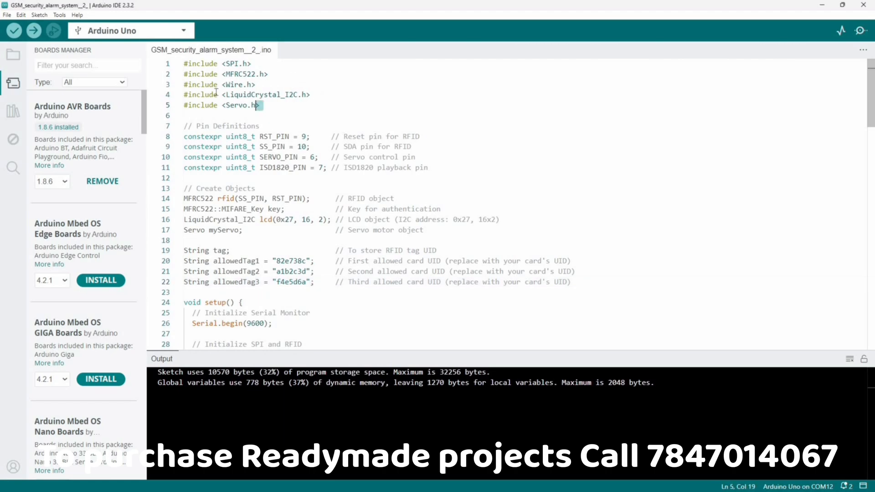
Step: Select the library #include lines and close the Boards Manager panel
left_click_drag(263, 104, 184, 63)
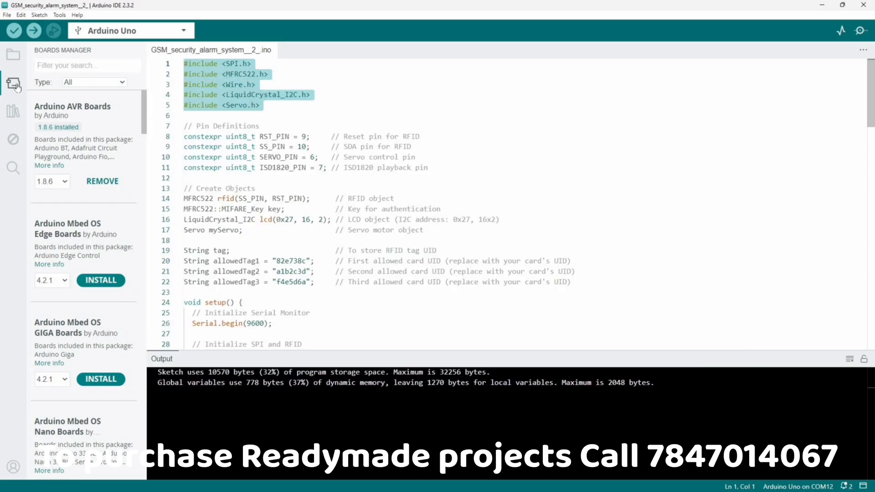
left_click(13, 84)
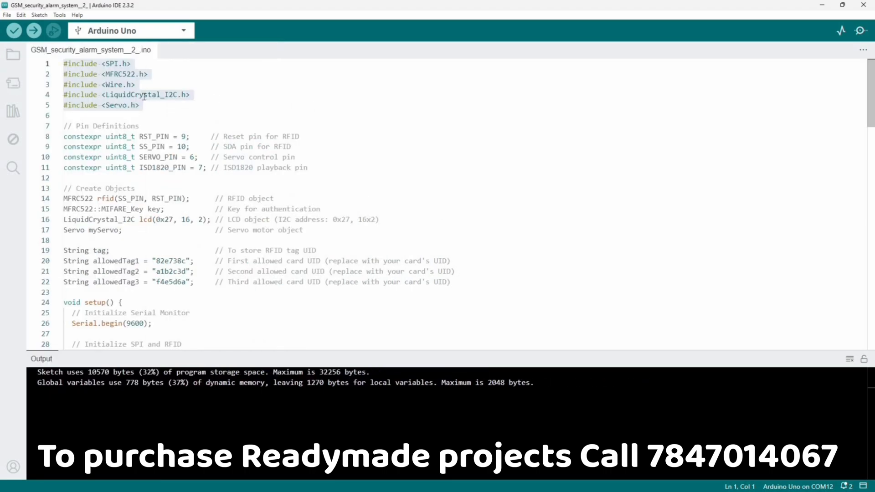
left_click(173, 105)
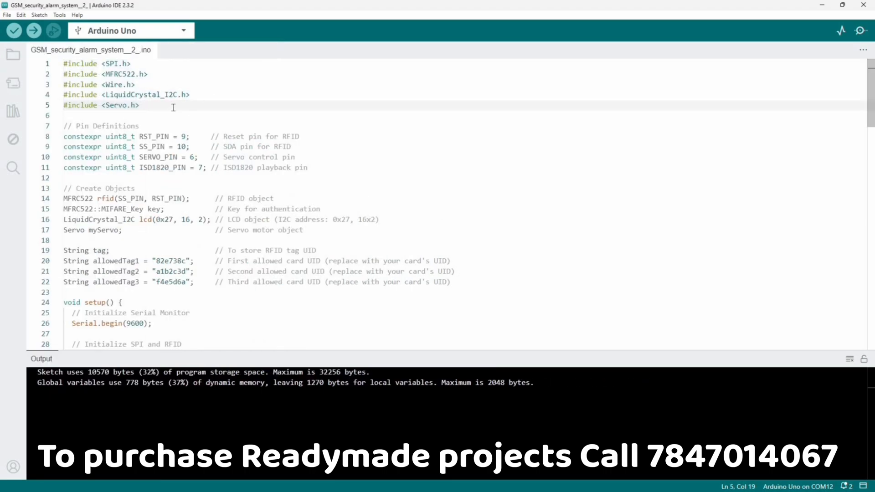
mouse_move(185, 118)
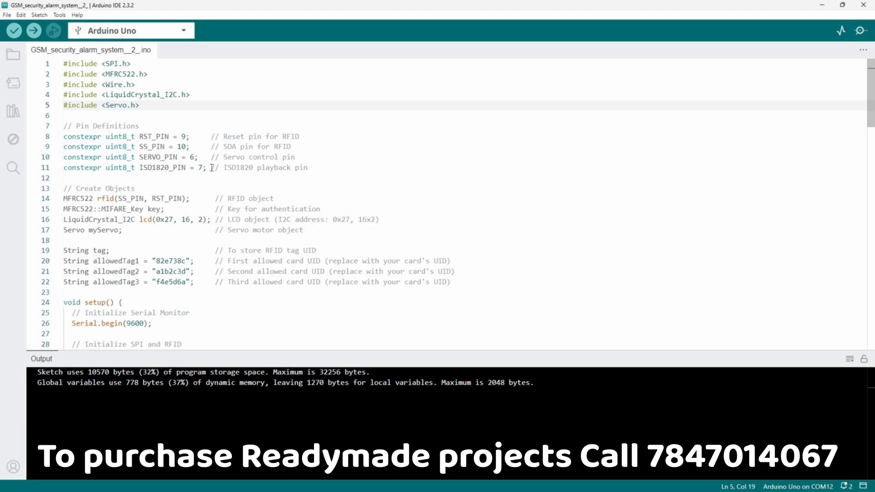
left_click_drag(64, 136, 205, 167)
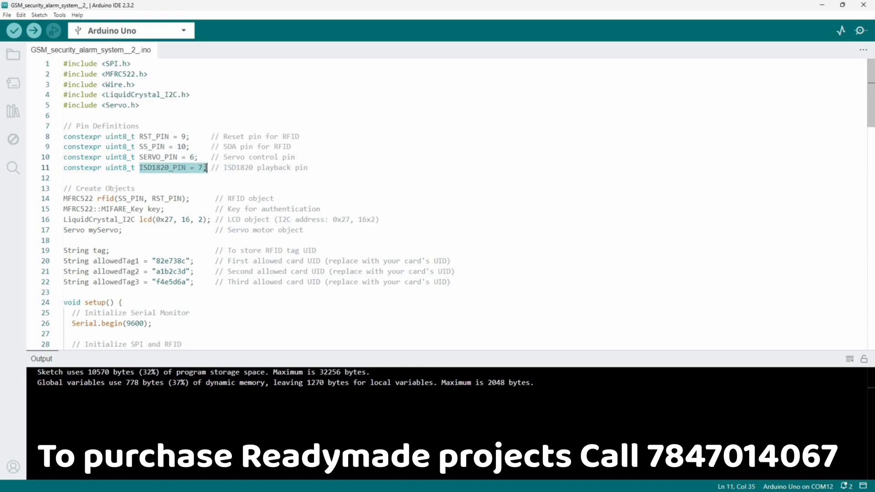
mouse_move(173, 168)
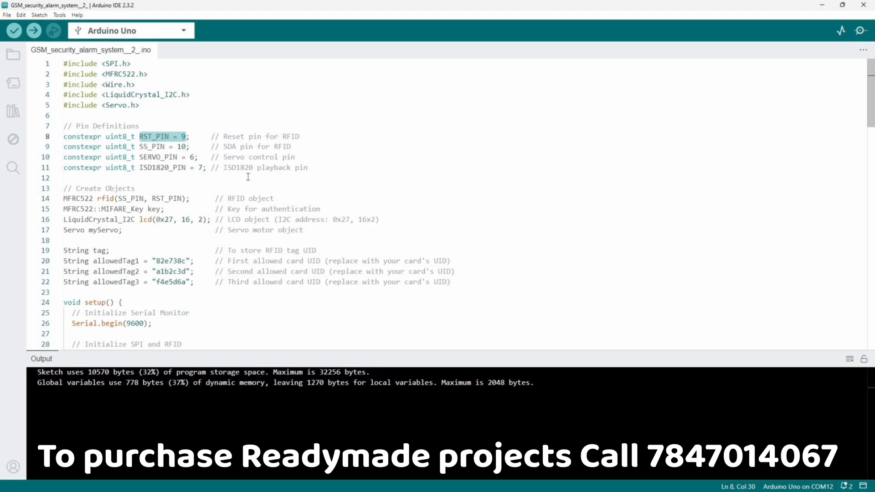
mouse_move(229, 190)
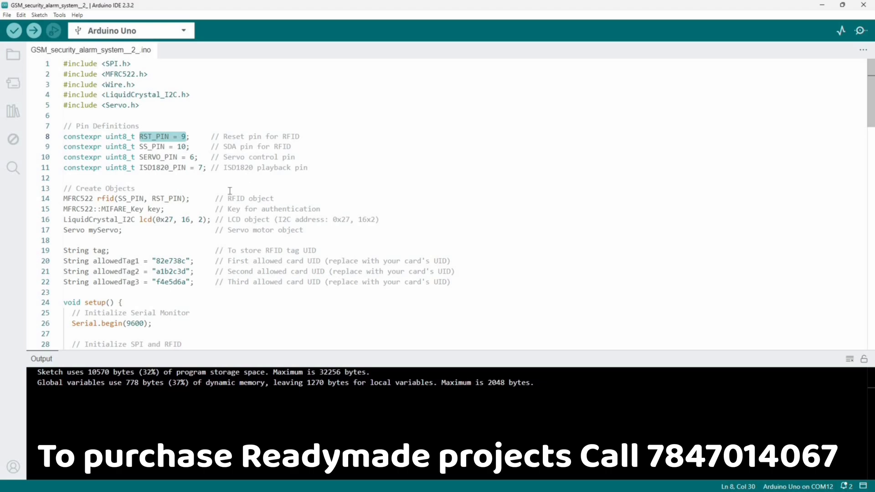
mouse_move(136, 147)
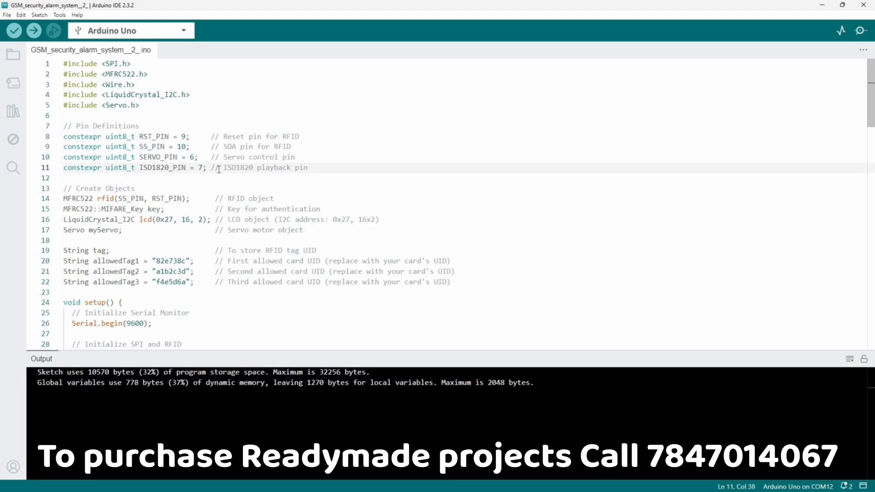
scroll("down", 3)
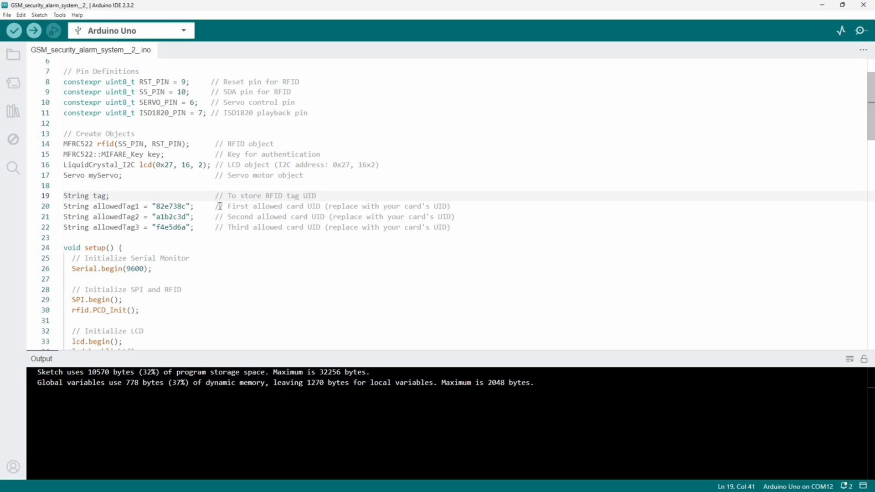
mouse_move(256, 235)
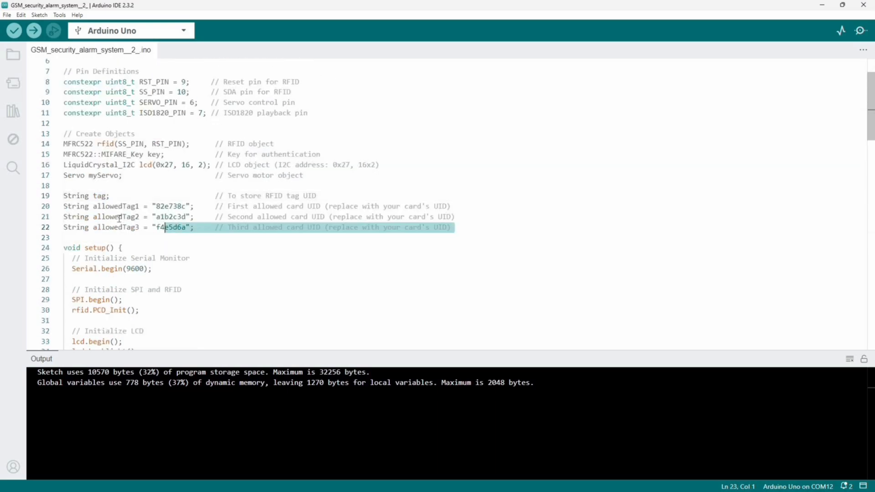
left_click_drag(162, 227, 64, 206)
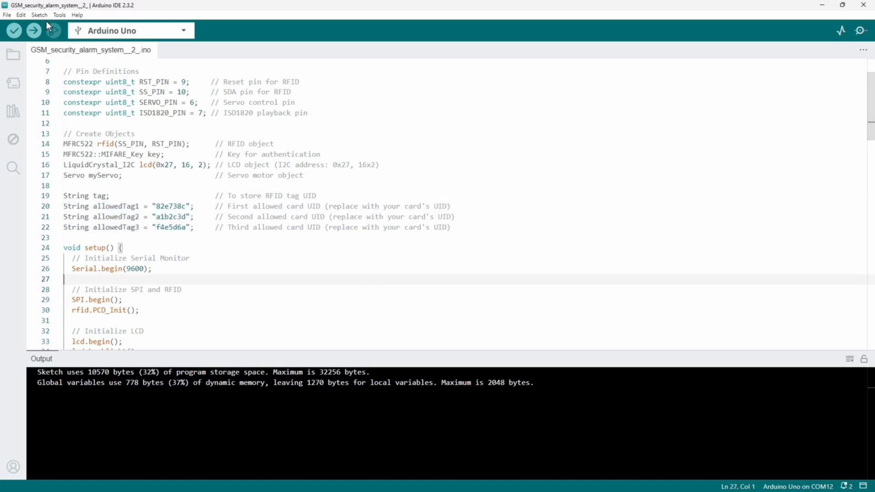
left_click(58, 16)
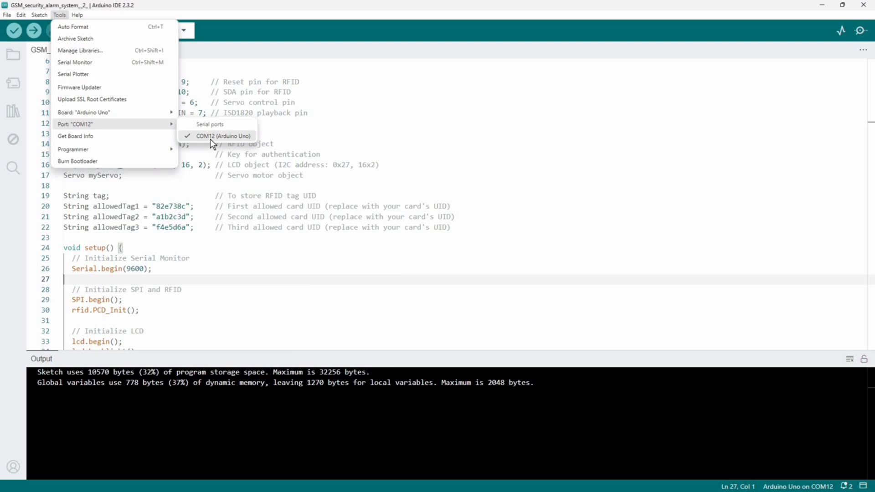
mouse_move(207, 139)
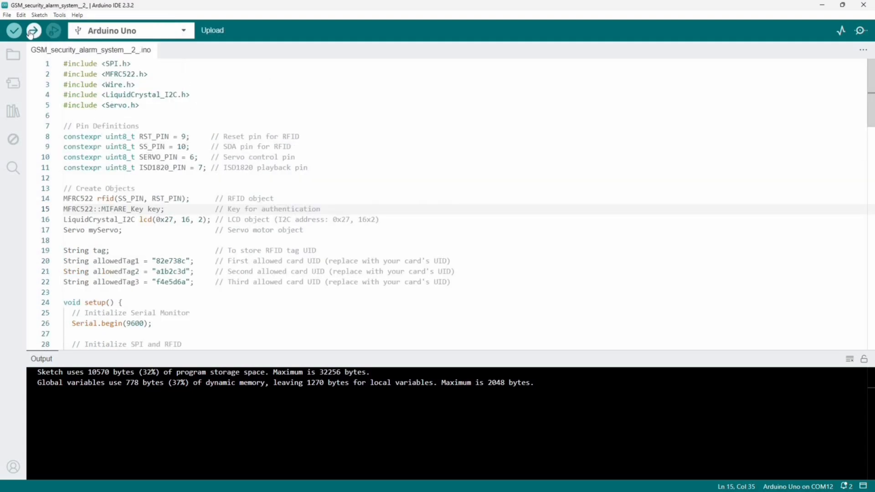
mouse_move(33, 30)
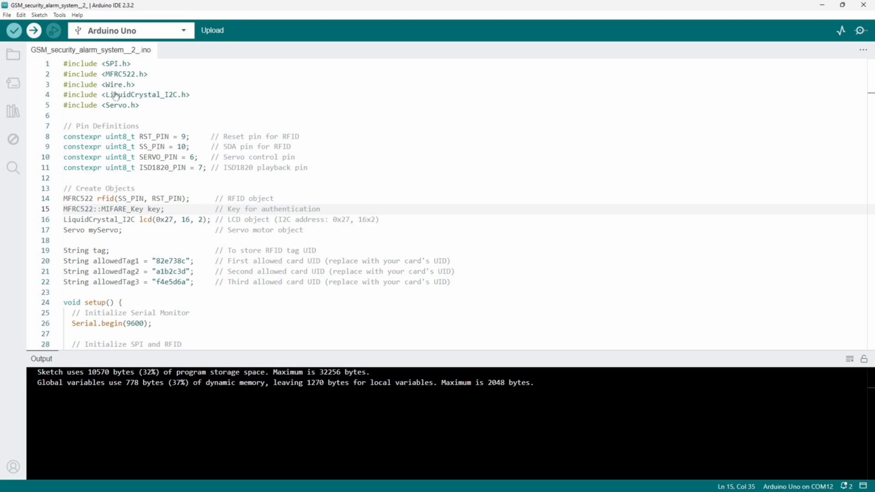
left_click(32, 30)
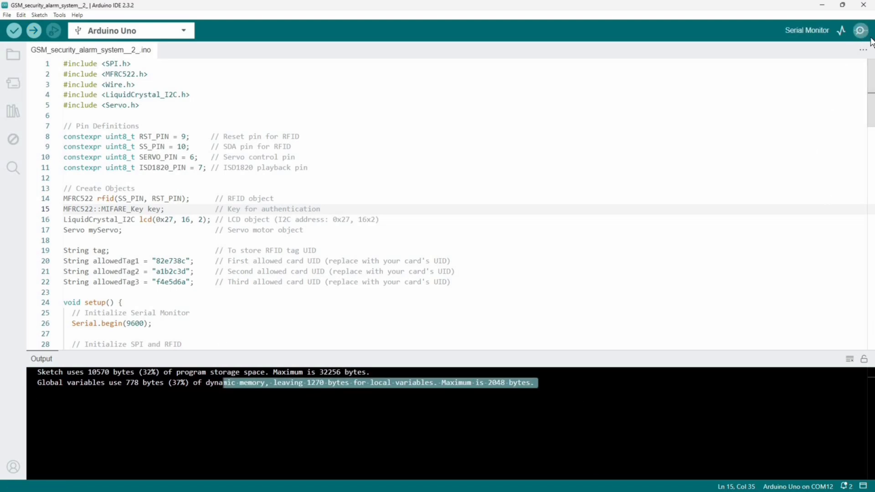
mouse_move(859, 30)
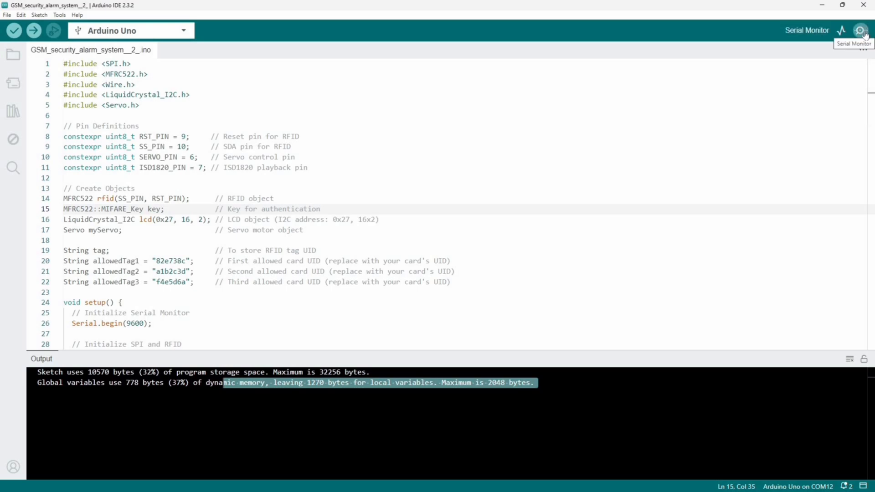
Step: Read the serial monitor at 9600 baud showing the welcome message and scanned card UID 6349ed95
left_click(863, 30)
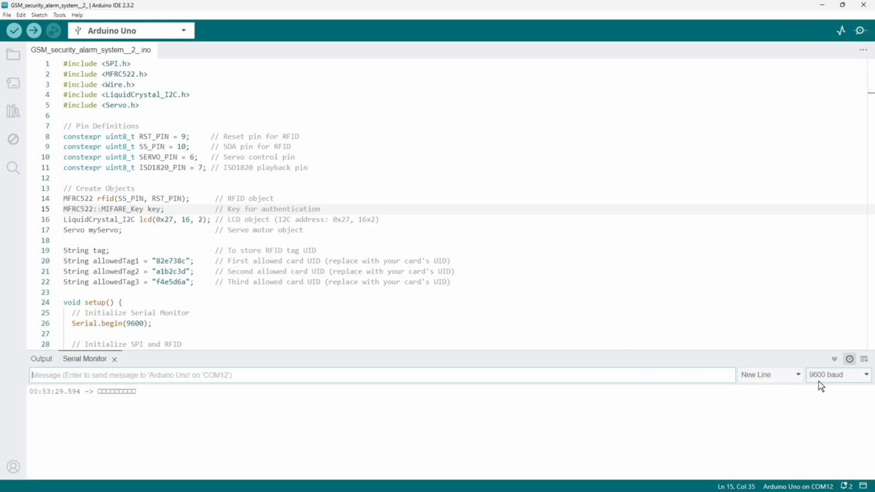
left_click(836, 374)
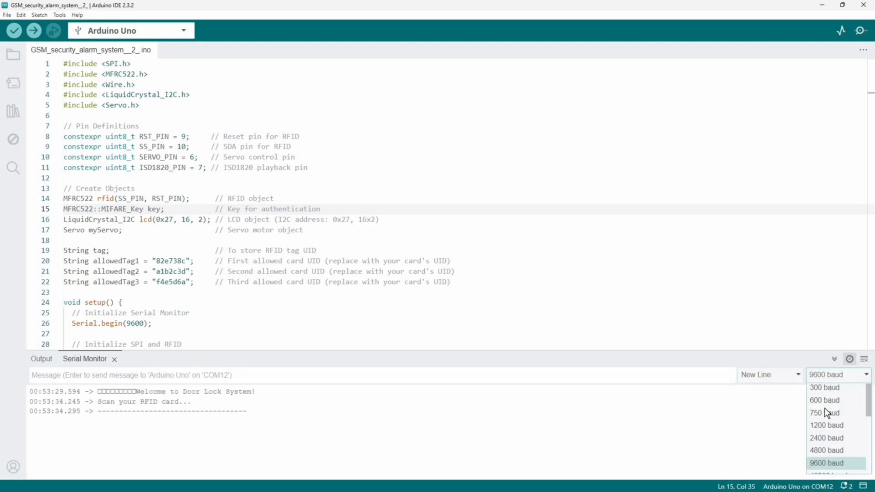
scroll("down", 3)
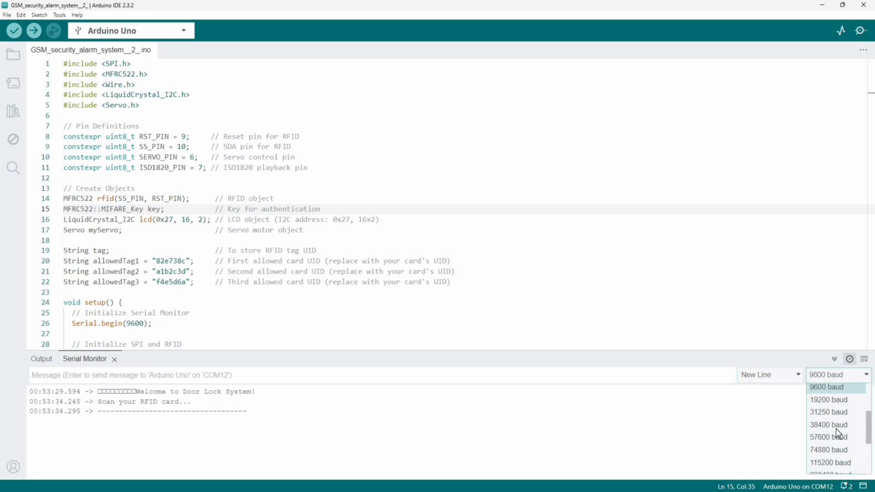
mouse_move(835, 390)
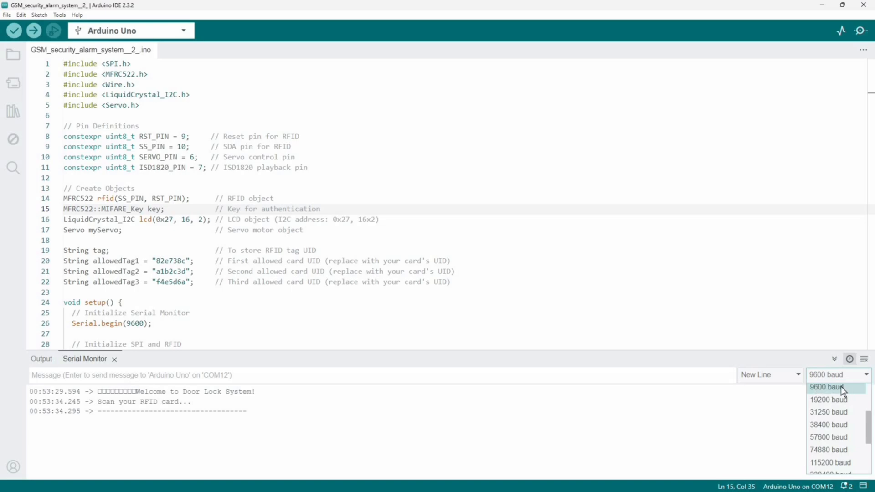
left_click(828, 387)
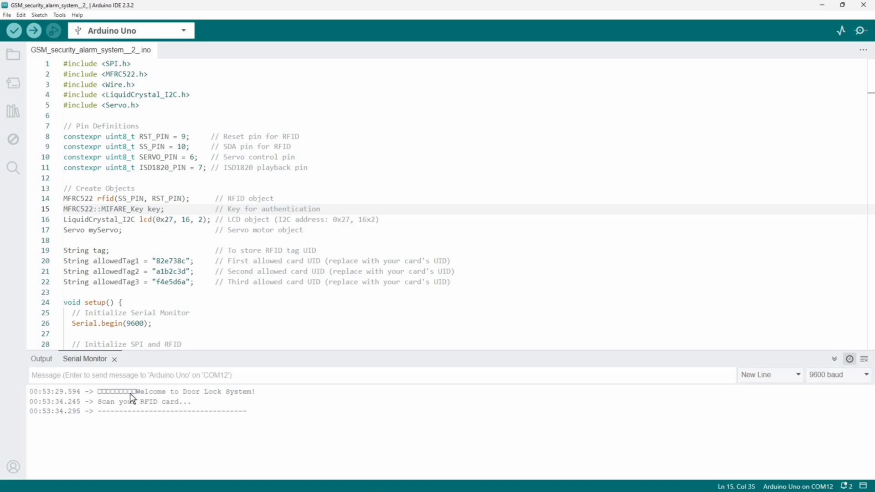
double_click(148, 391)
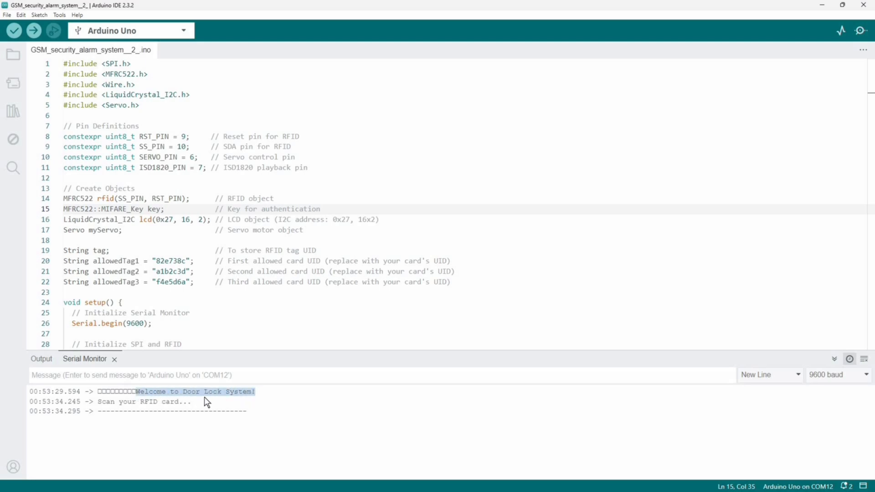
mouse_move(112, 407)
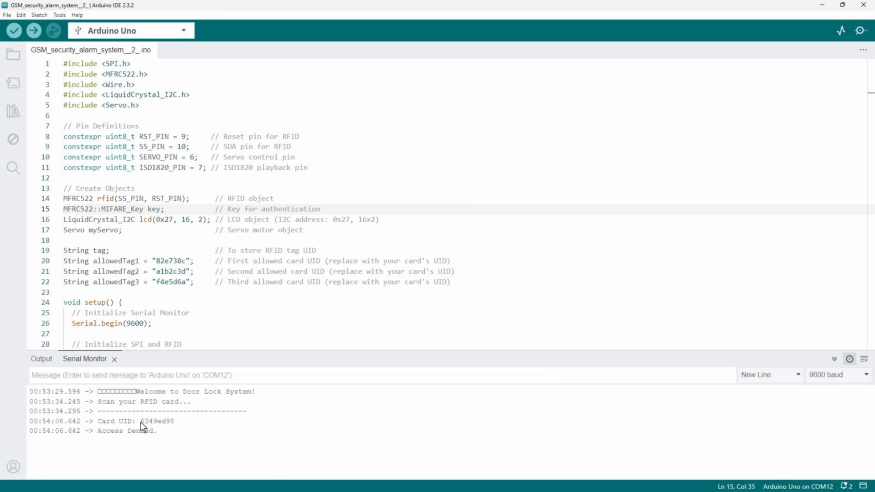
Step: Replace the allowedTag1 UID on line 20 with the scanned 6349ed95 and compile the sketch
left_click_drag(142, 421, 174, 421)
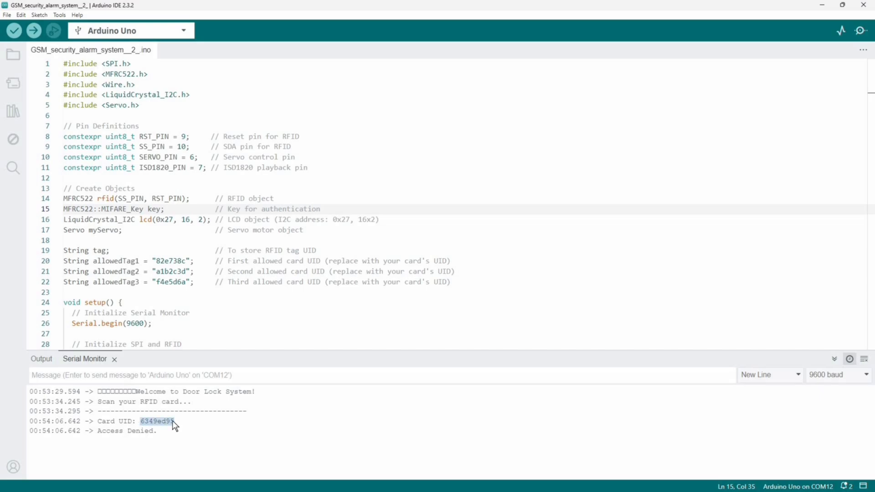
mouse_move(172, 431)
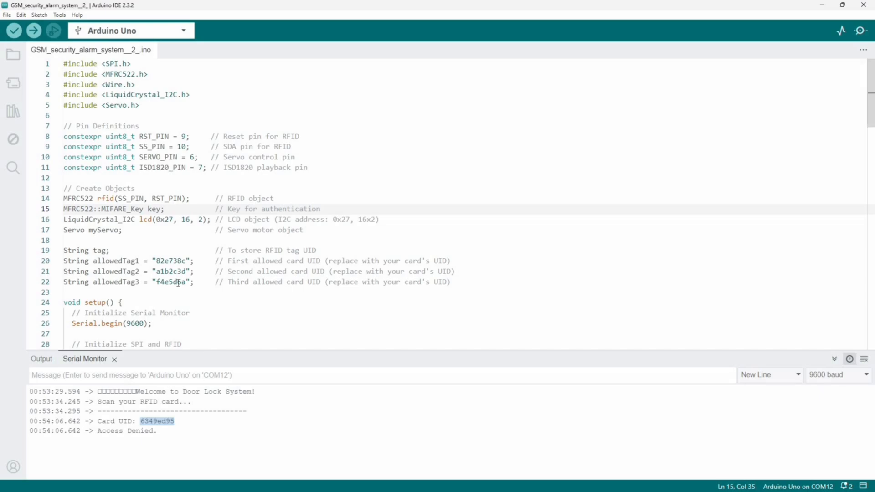
left_click(166, 261)
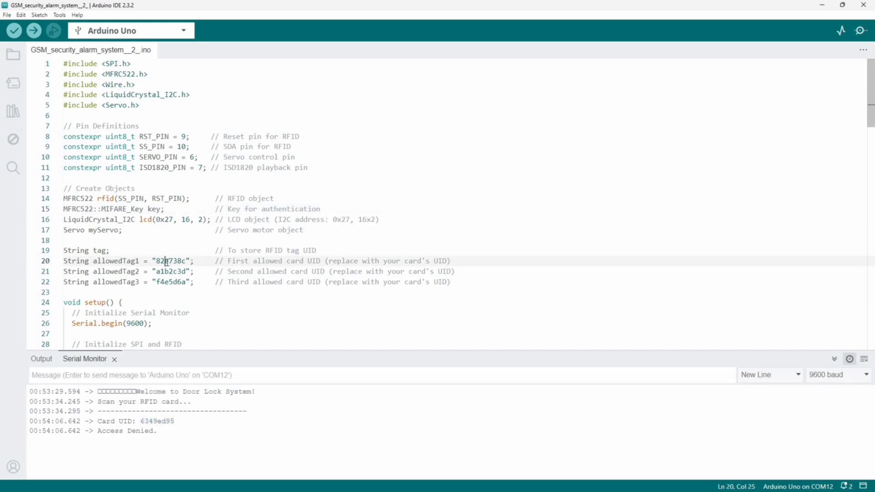
double_click(173, 261)
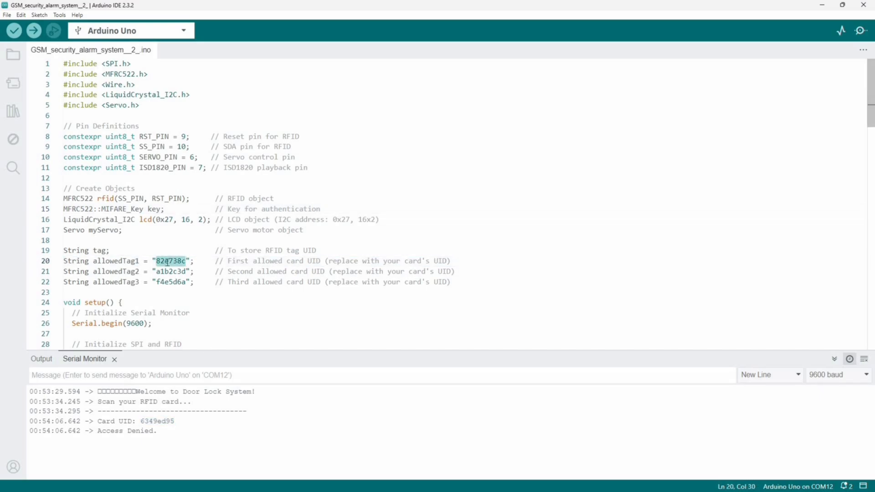
type("6349ed95")
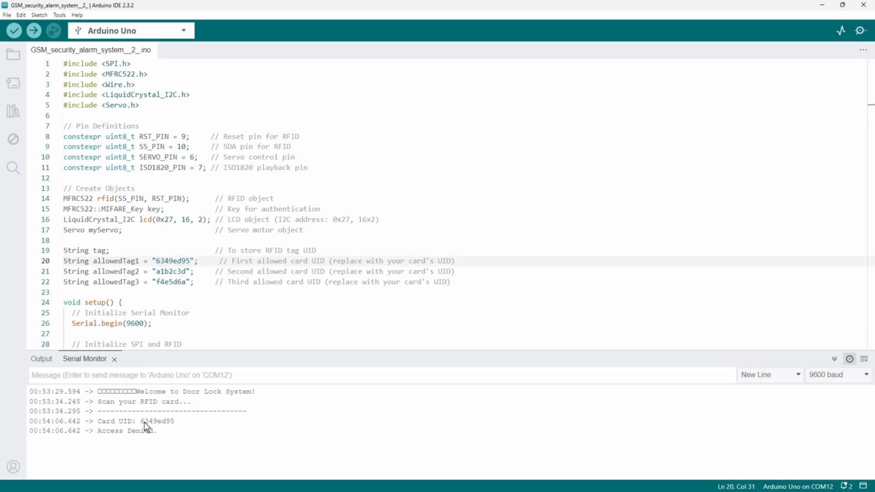
left_click(14, 31)
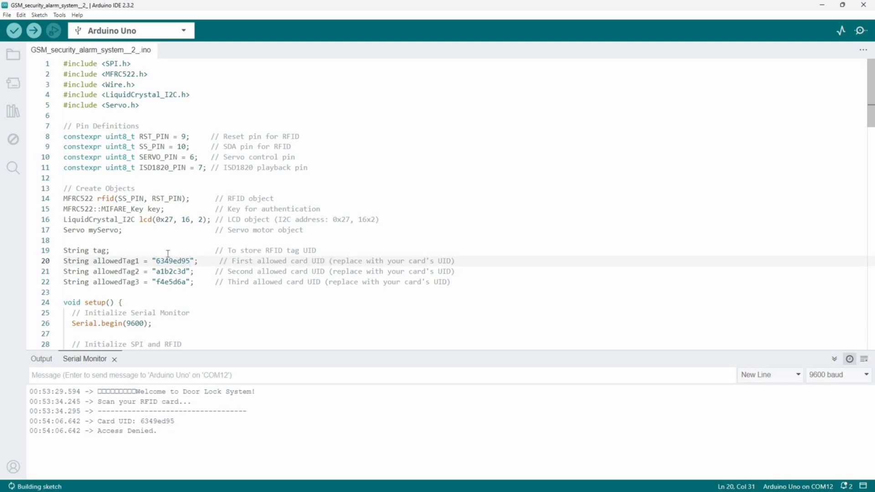
mouse_move(100, 439)
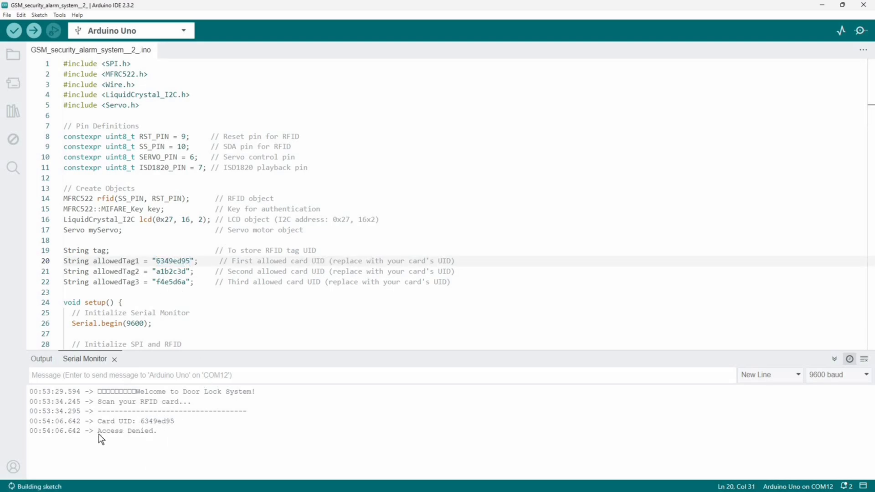
double_click(119, 430)
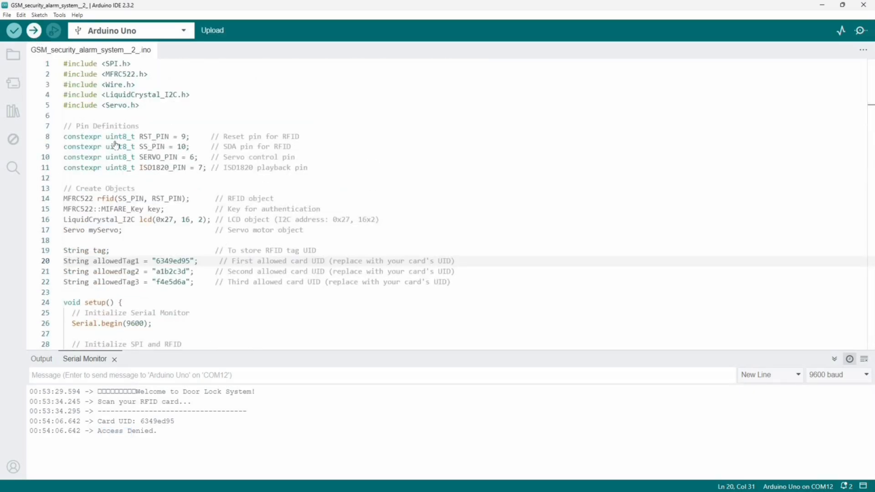
Step: Upload the updated sketch to the Uno and confirm card 6349ed95 gets Access Granted
left_click(33, 30)
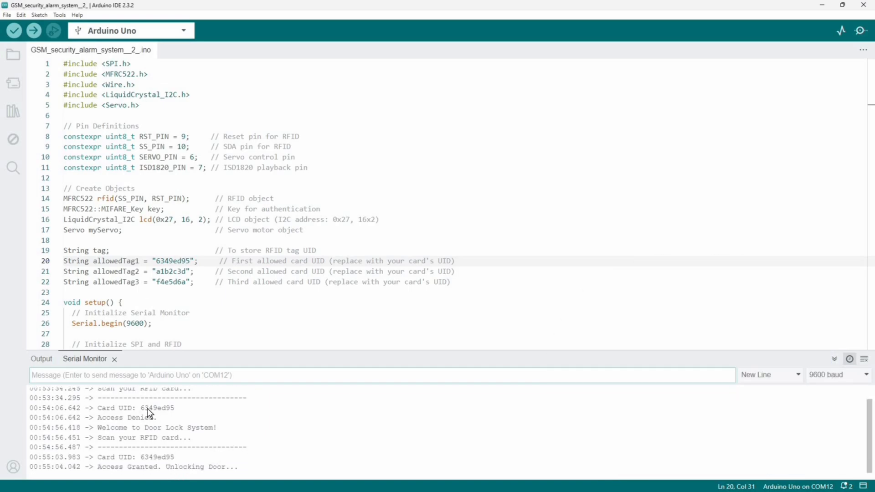
double_click(156, 409)
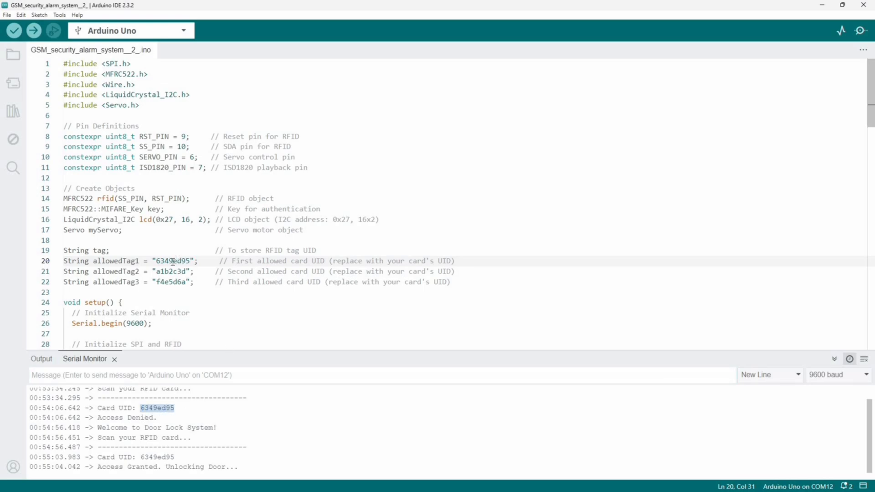
mouse_move(115, 445)
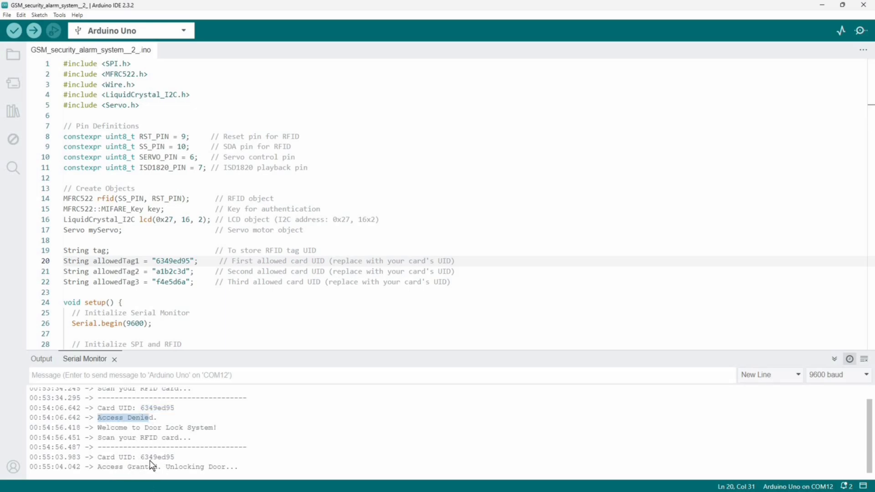
mouse_move(103, 474)
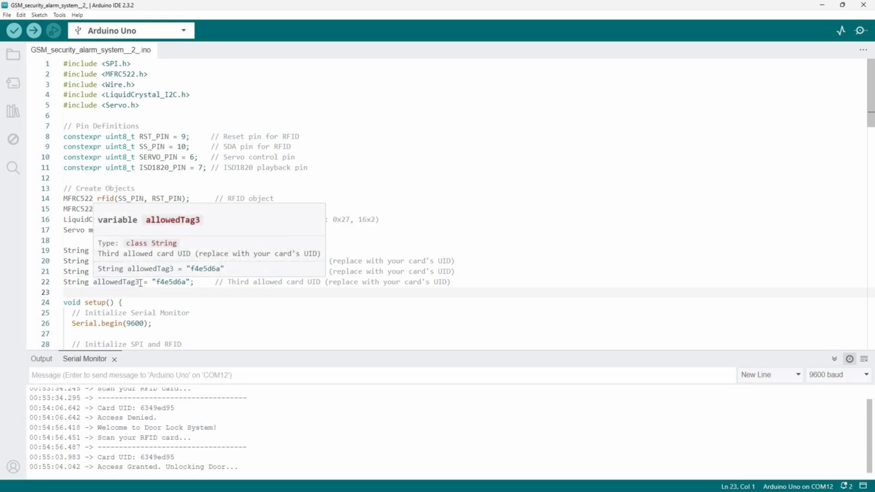
scroll("down", 3)
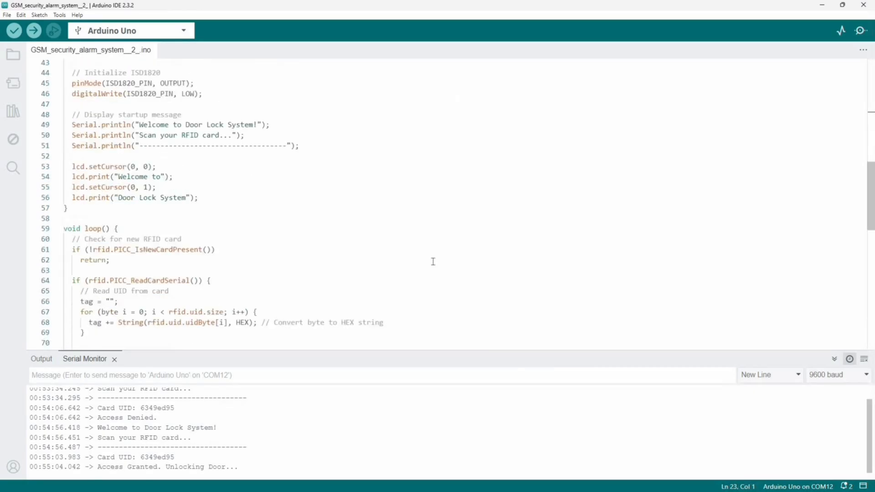
scroll("down", 3)
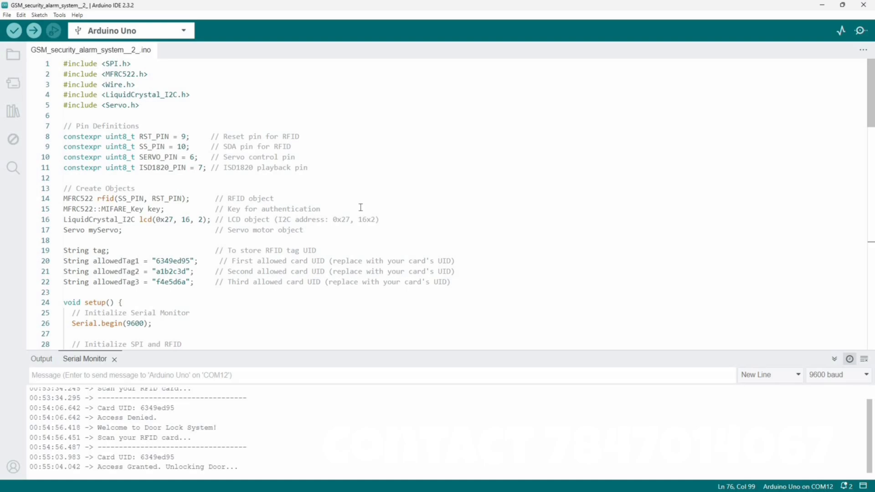
mouse_move(286, 261)
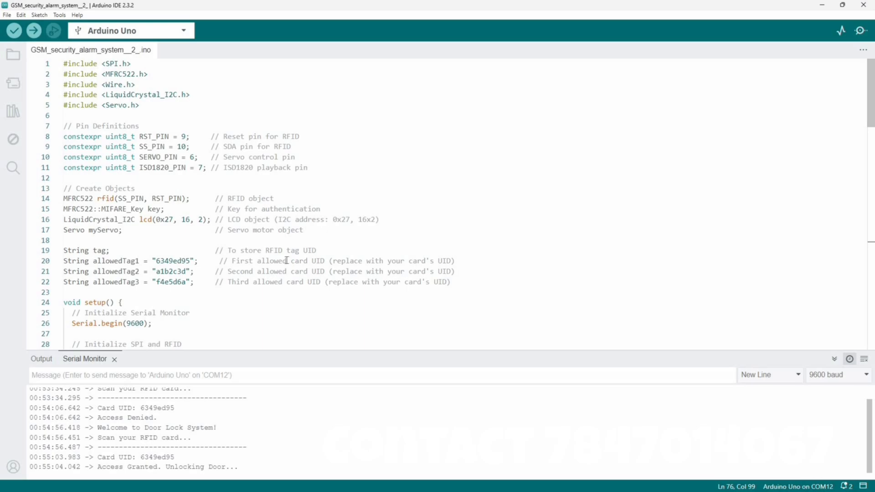
mouse_move(236, 272)
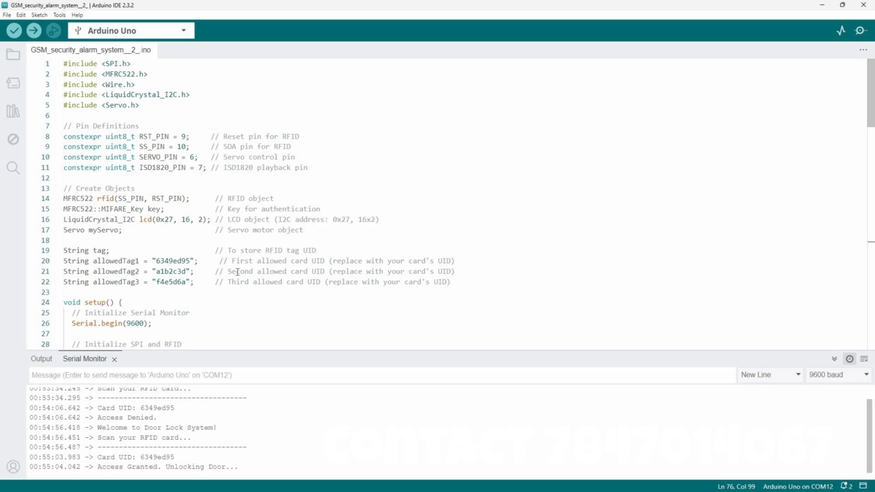